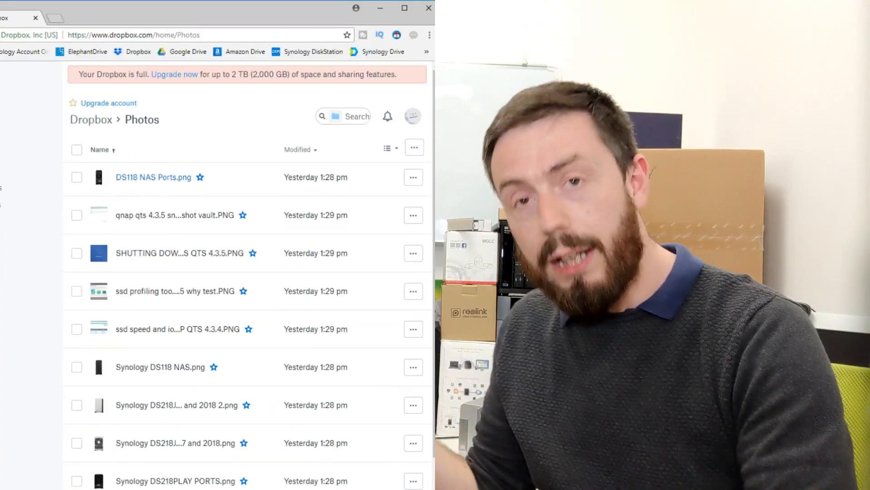
# Open Dropbox's Upgrade plans page and scroll the Plus, Professional, Standard and Advanced comparison table to the top
pyautogui.click(413, 177)
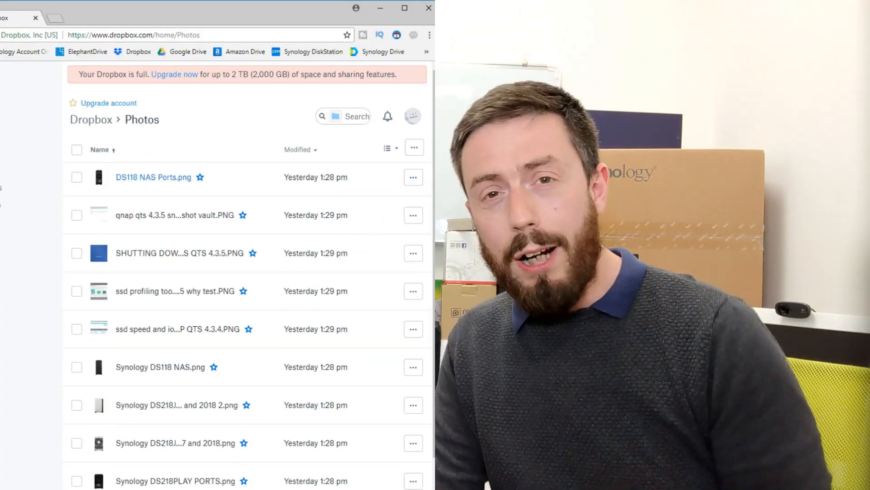
pyautogui.click(153, 178)
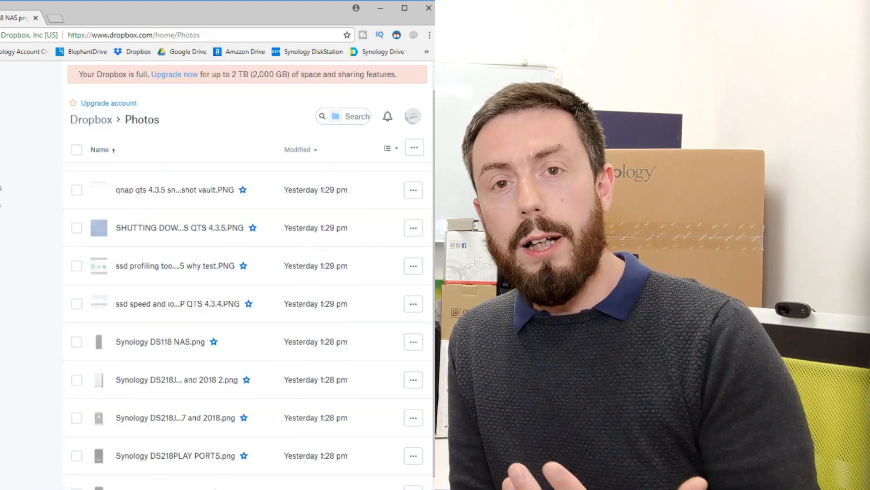
pyautogui.scroll(-3)
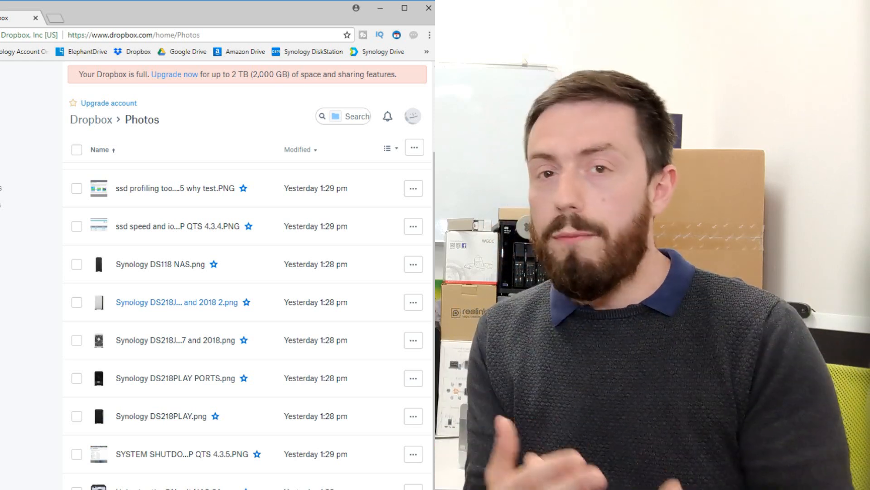
pyautogui.click(174, 74)
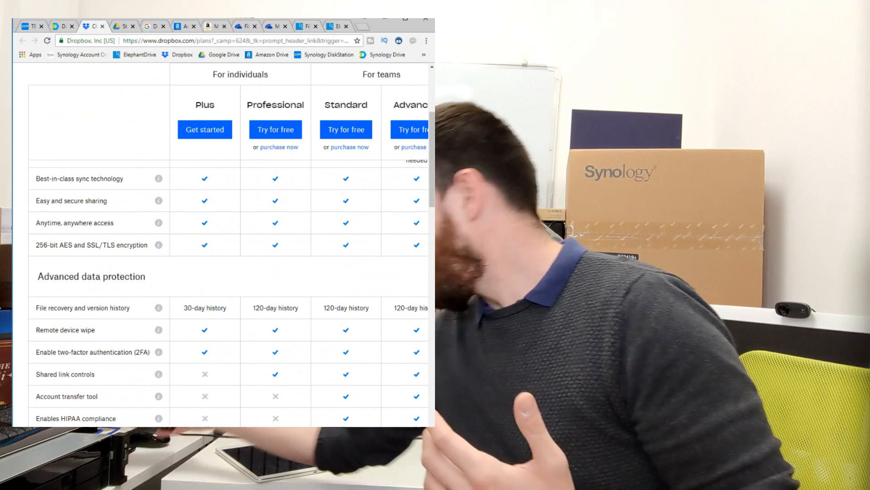
pyautogui.scroll(3)
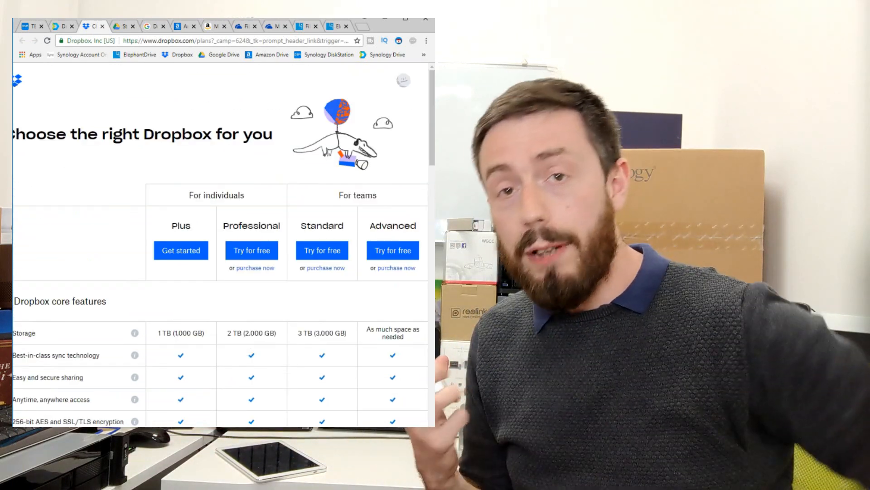
pyautogui.doubleClick(366, 195)
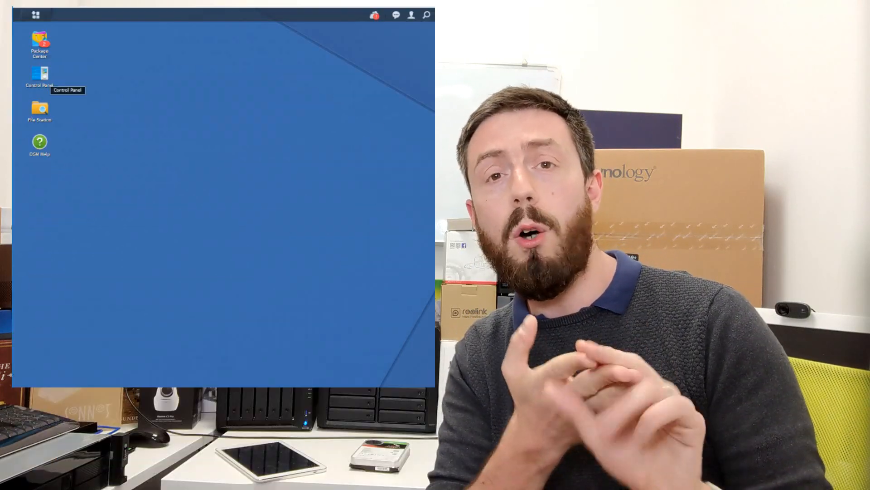
# Open Package Center and scroll through the apps already installed on the NAS
pyautogui.doubleClick(39, 39)
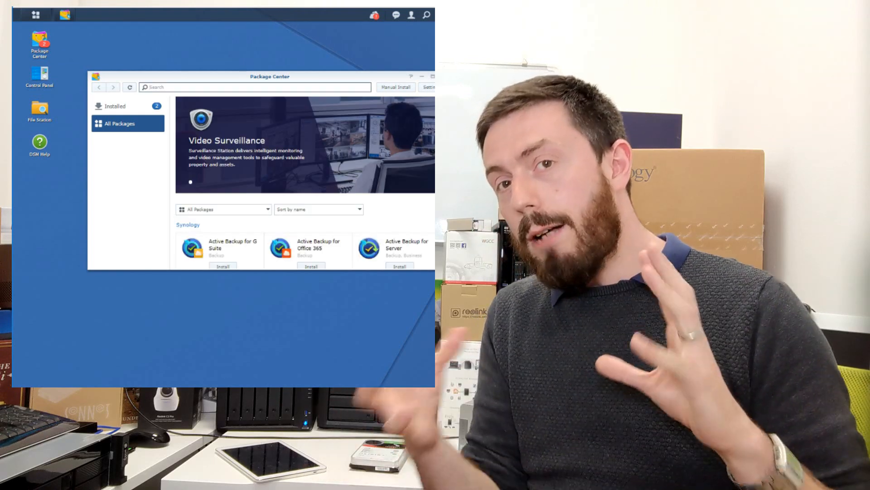
pyautogui.click(115, 106)
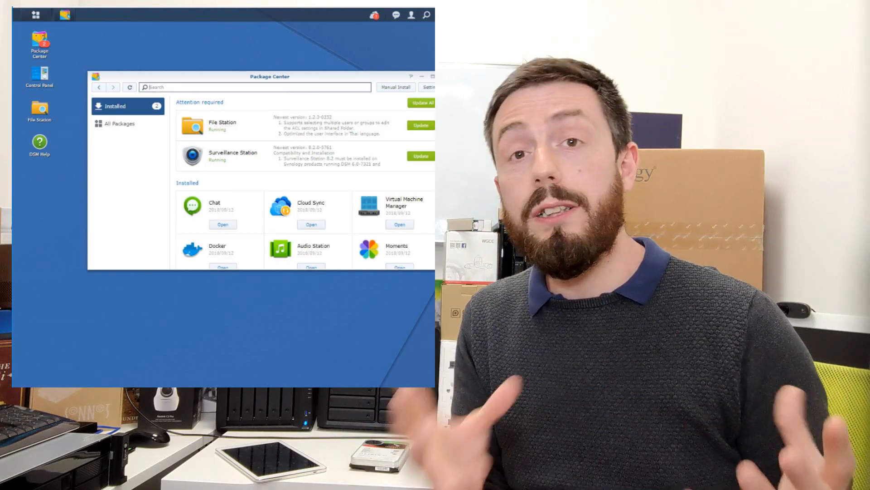
pyautogui.scroll(-3)
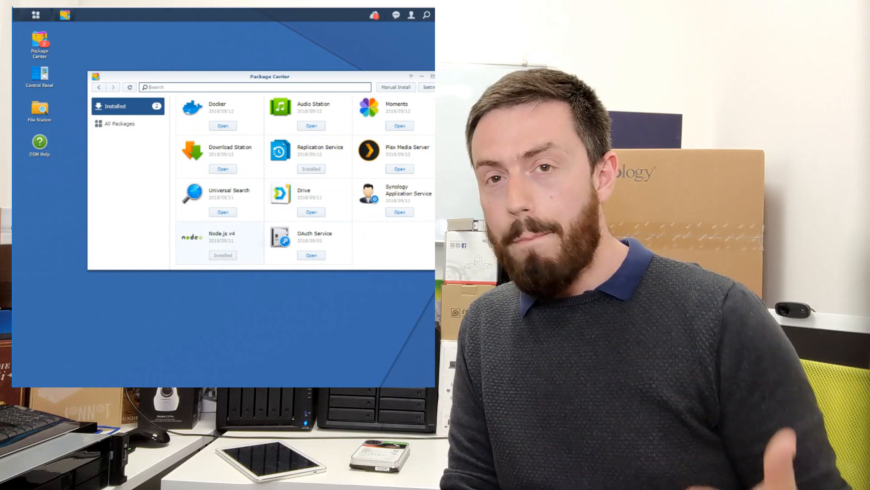
# Browse the All Packages catalogue of apps available to install
pyautogui.click(120, 124)
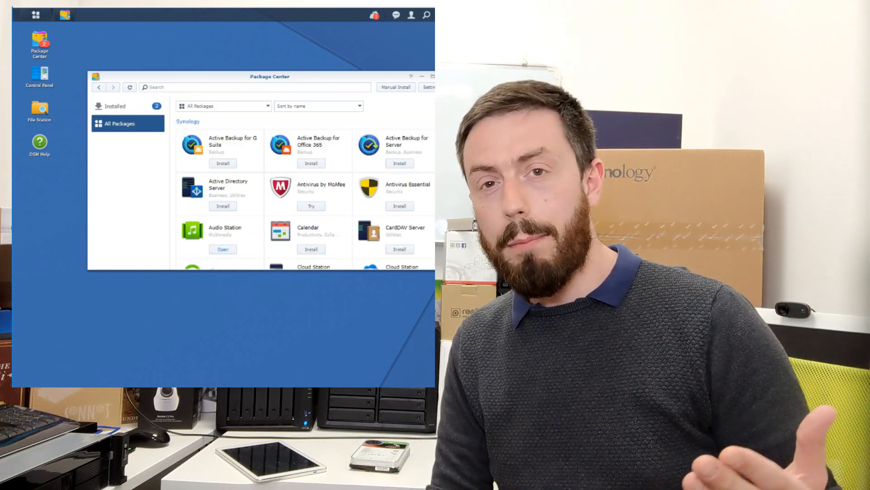
pyautogui.scroll(-3)
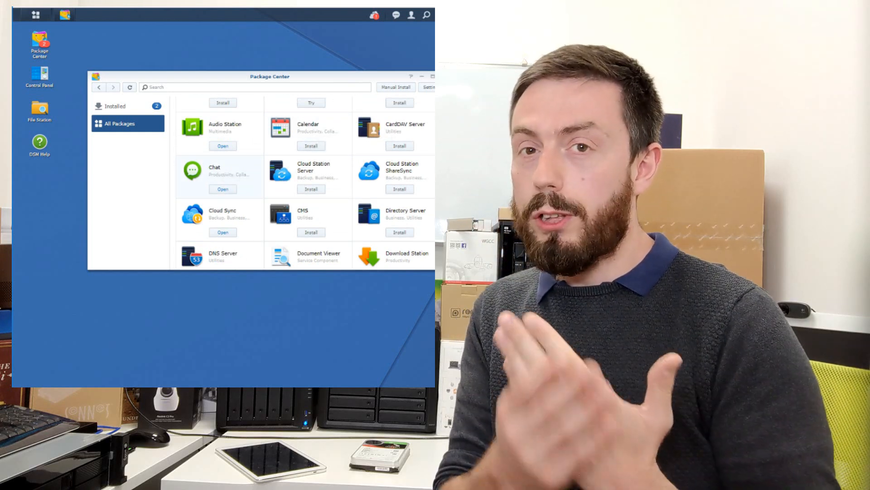
pyautogui.scroll(-3)
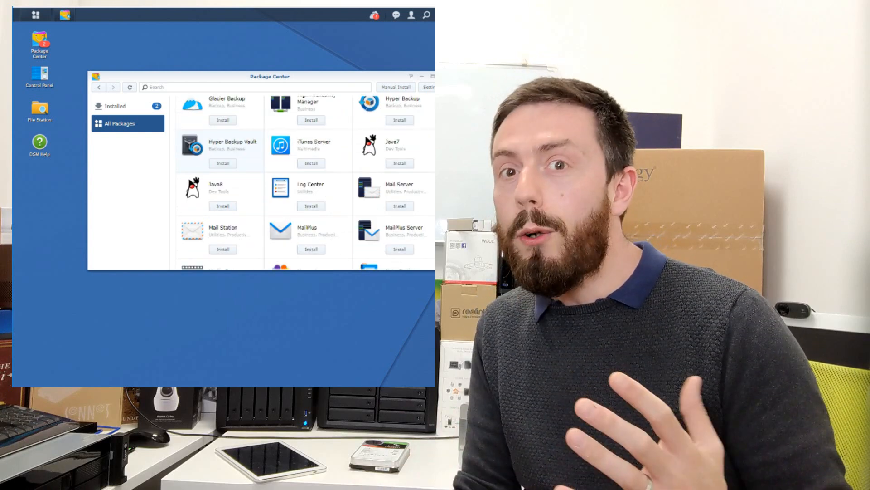